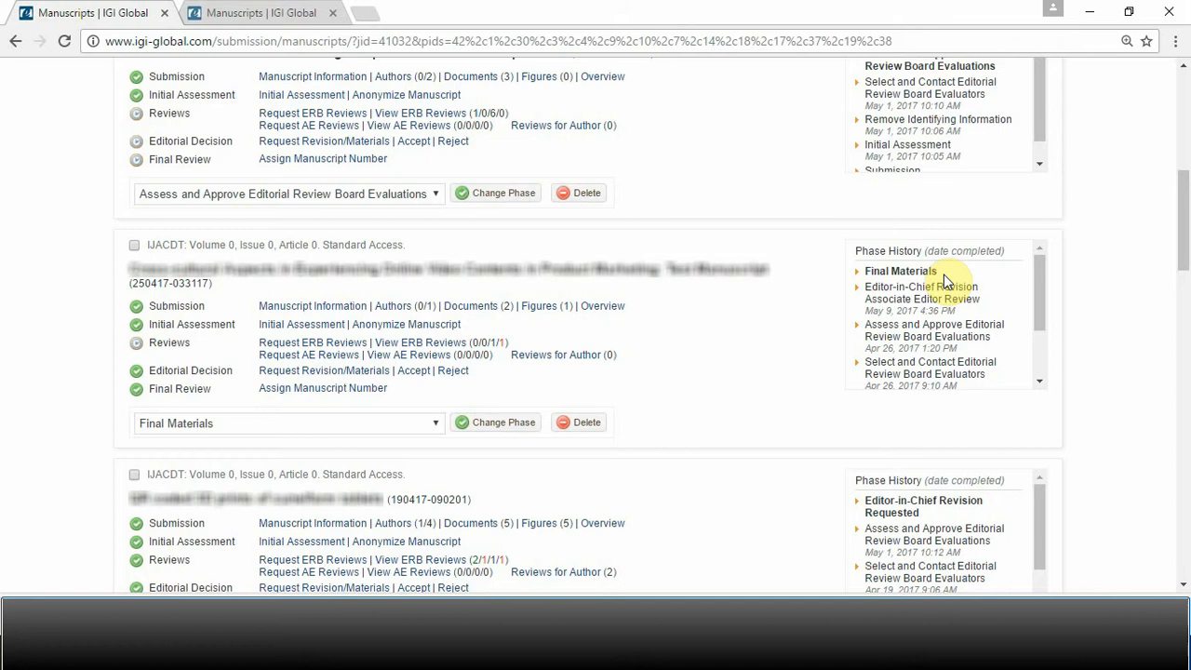
{"action": "mouse_move", "coordinate": [679, 367]}
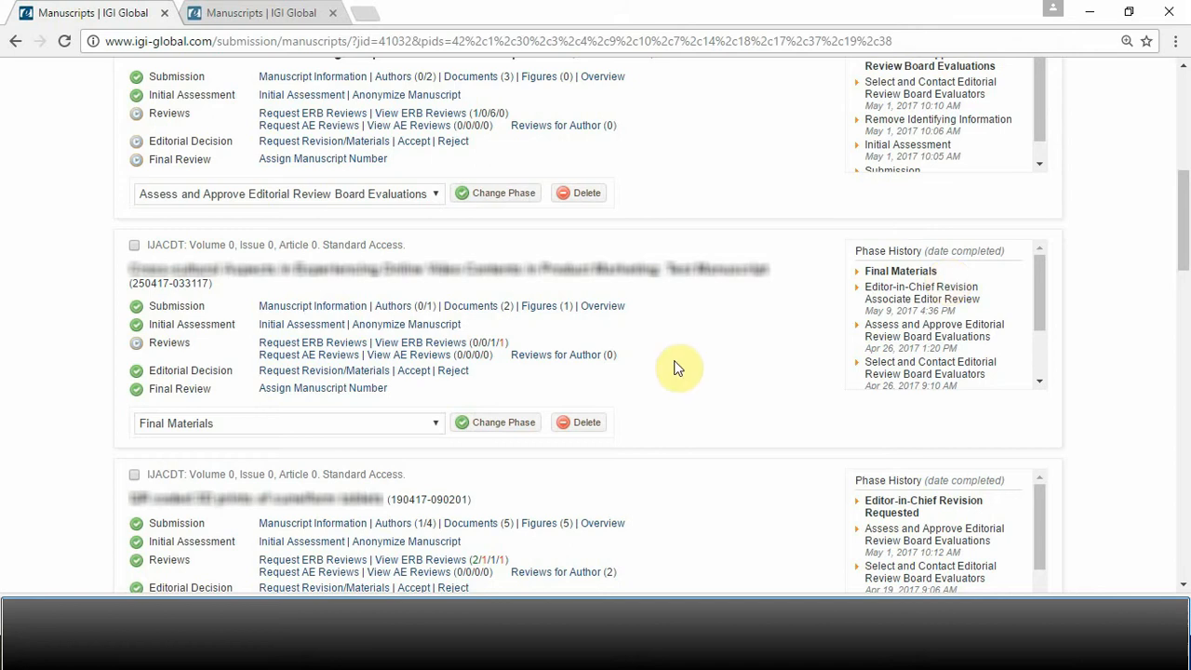
{"action": "mouse_move", "coordinate": [689, 338]}
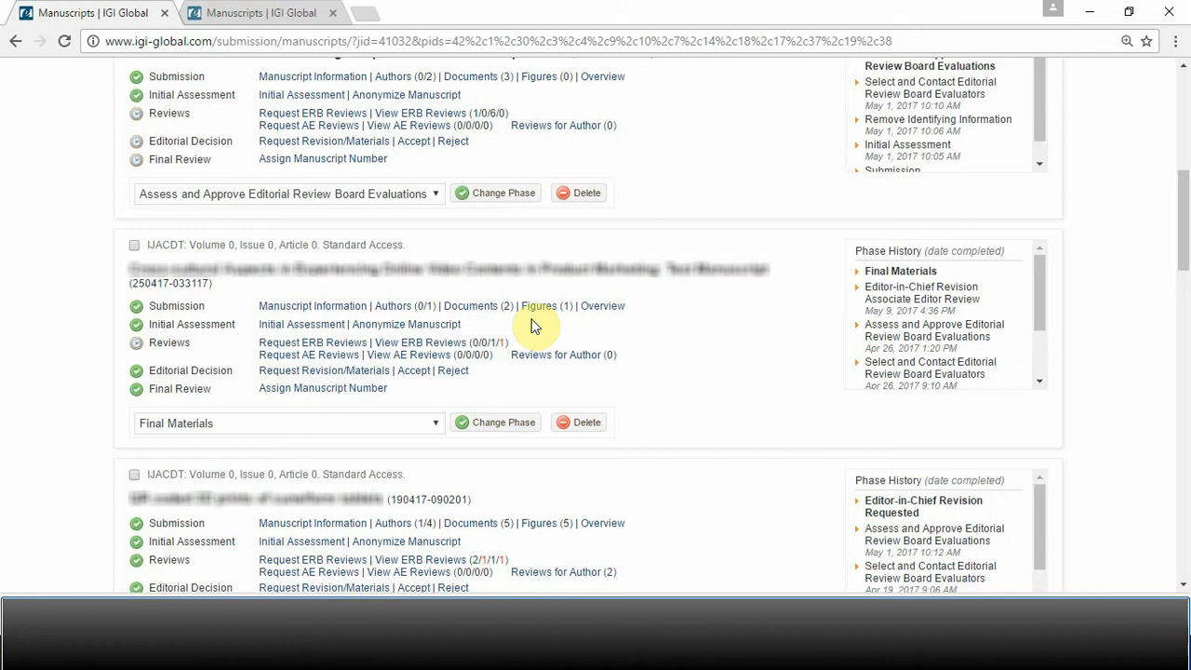
{"action": "mouse_move", "coordinate": [473, 330]}
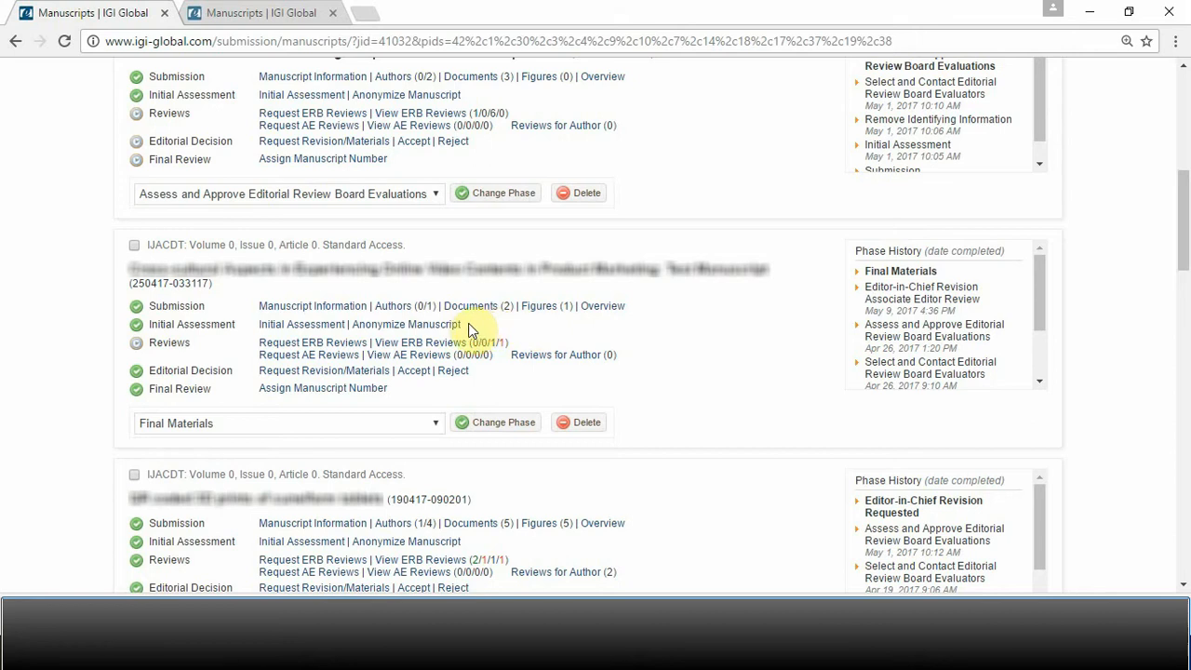
{"action": "mouse_move", "coordinate": [398, 305]}
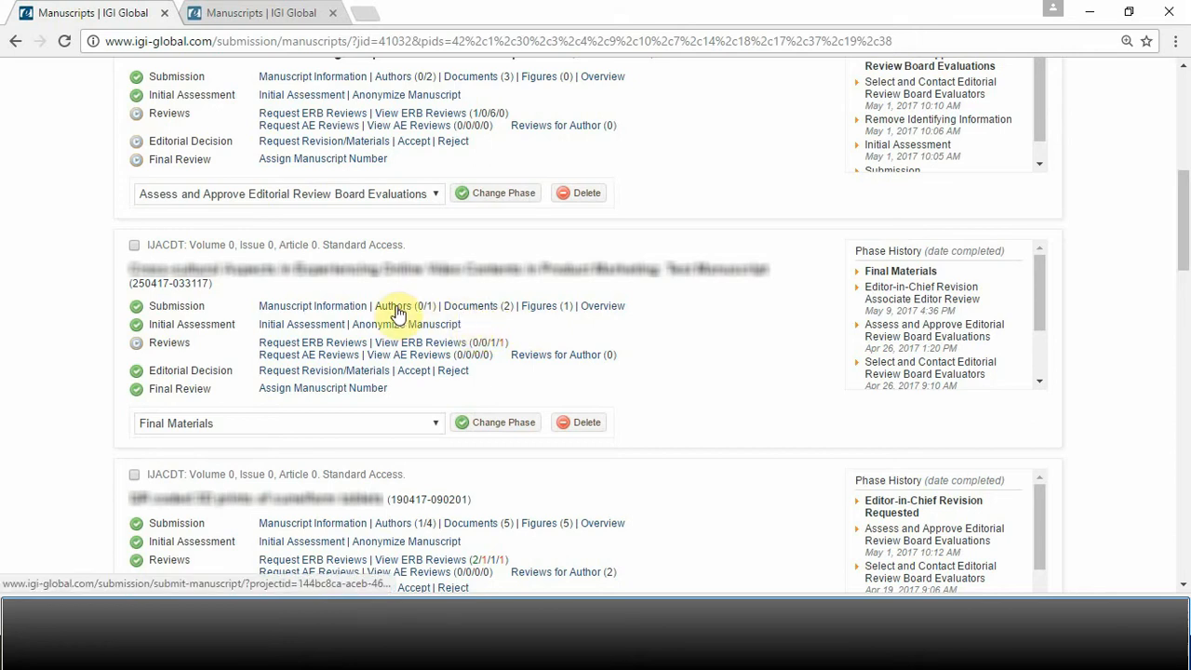
Open the author details of the Final Materials manuscript and its documents page.
{"action": "left_click", "coordinate": [401, 305]}
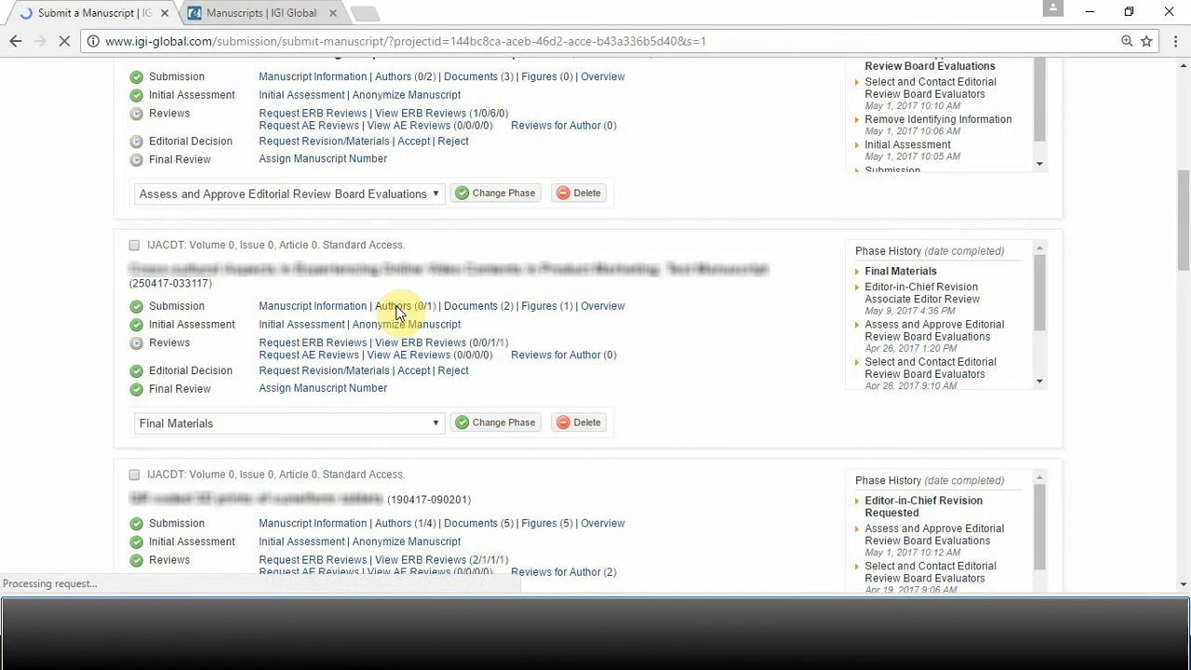
{"action": "left_click", "coordinate": [393, 306]}
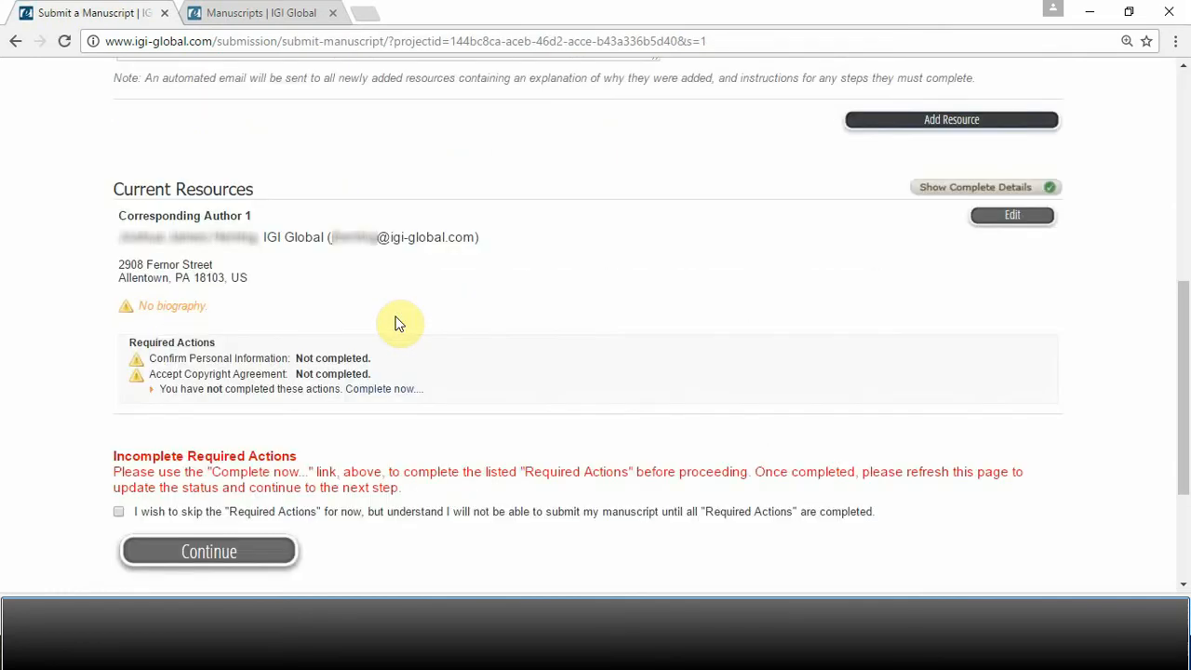
{"action": "double_click", "coordinate": [185, 214]}
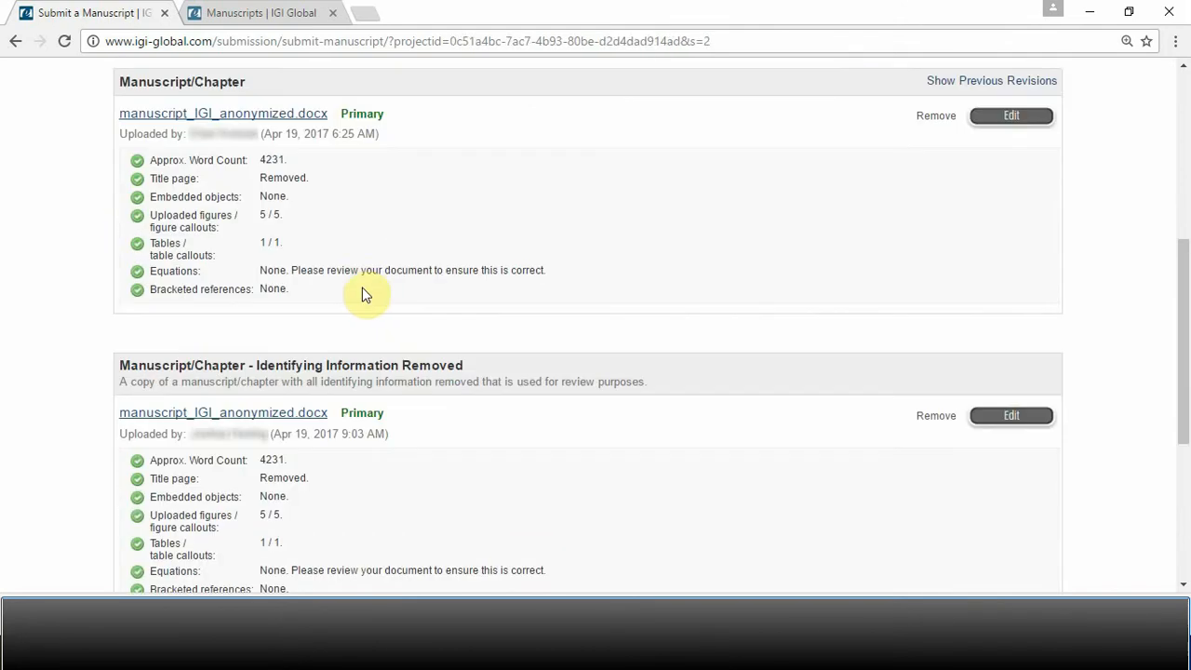
{"action": "mouse_move", "coordinate": [325, 287]}
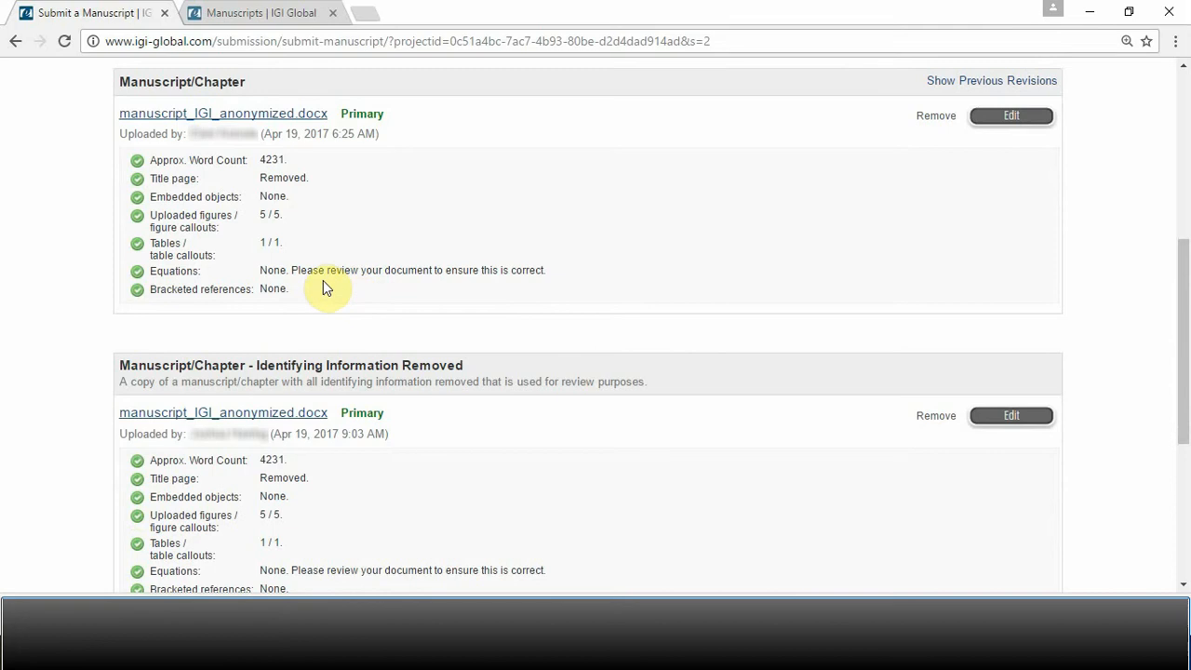
{"action": "mouse_move", "coordinate": [323, 292]}
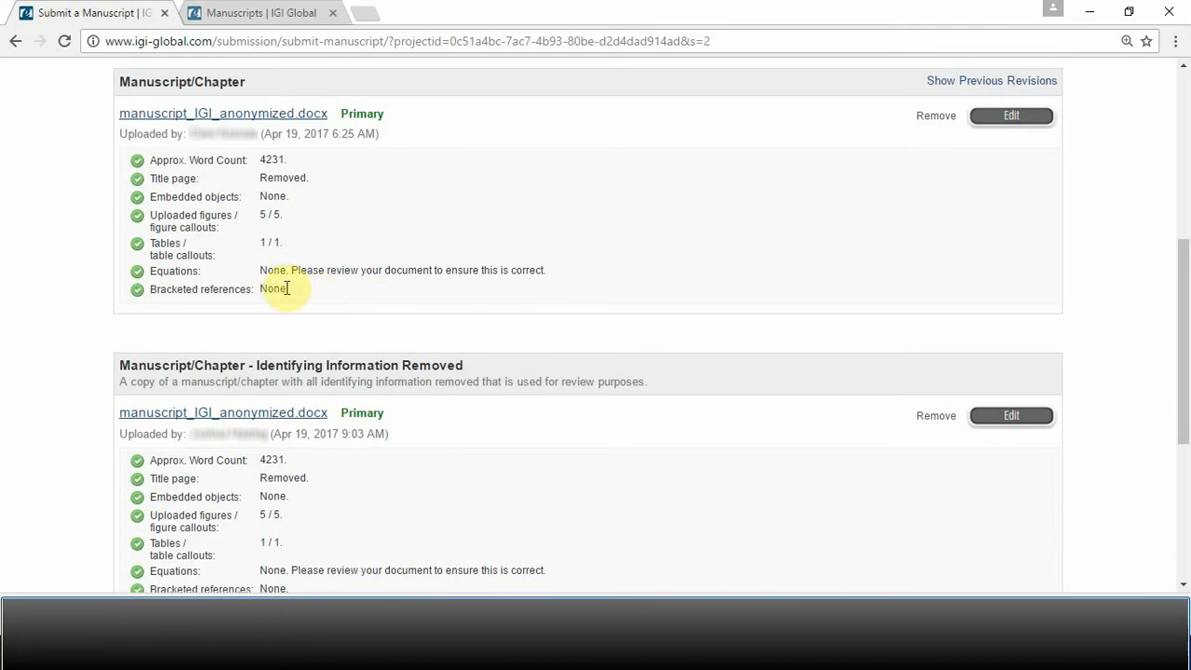
Review the Manuscript/Chapter file checks: title page, figures 5/5, tables 1/1, 4231 words.
{"action": "double_click", "coordinate": [273, 290]}
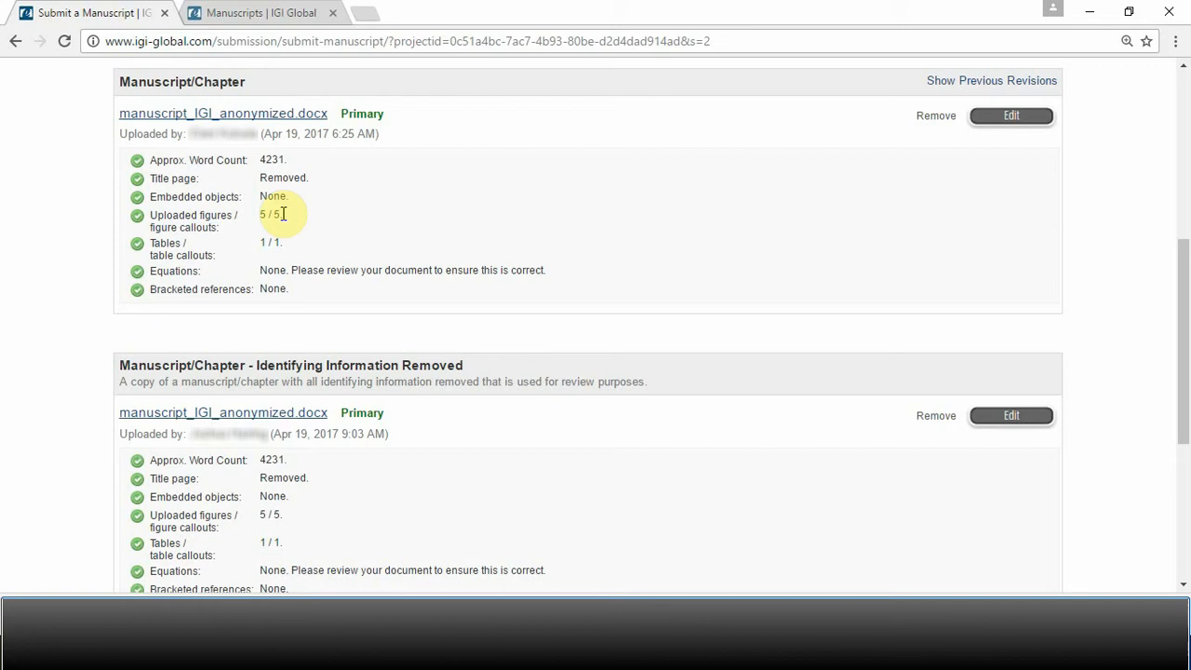
{"action": "mouse_move", "coordinate": [290, 251]}
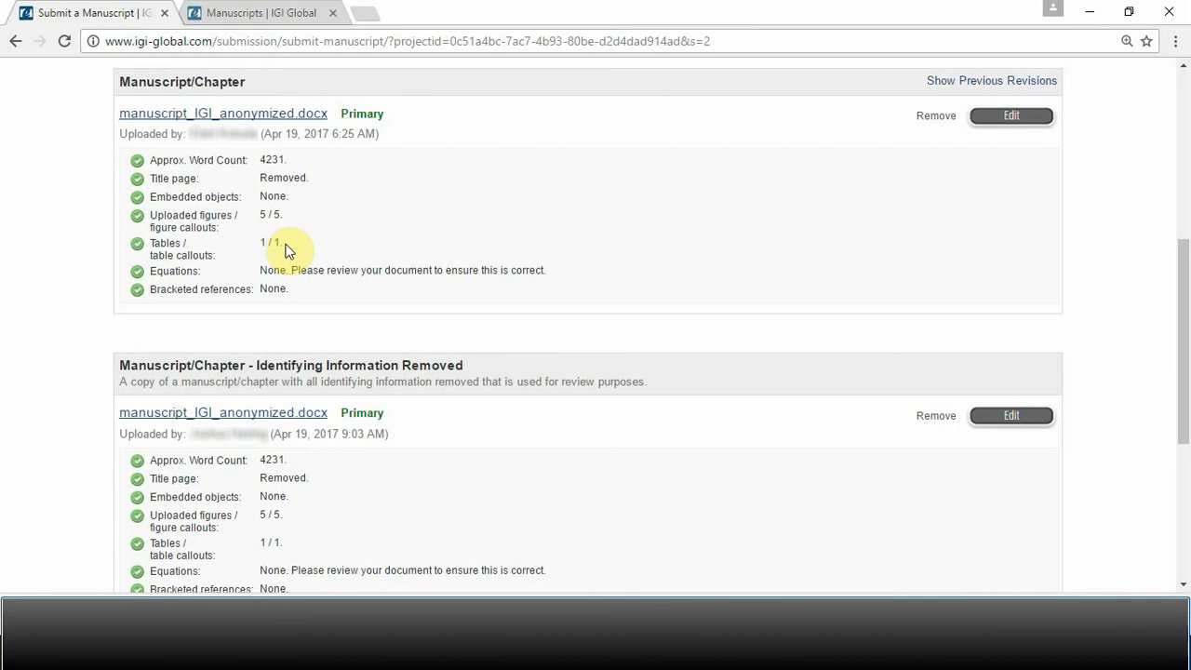
{"action": "mouse_move", "coordinate": [290, 239]}
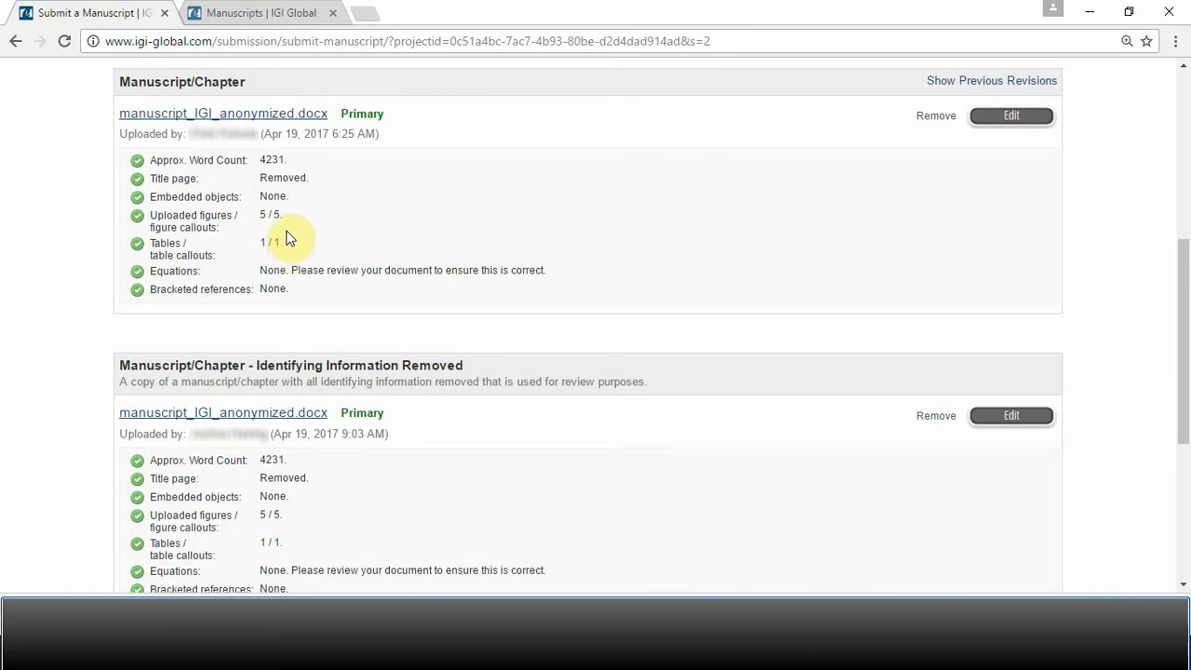
{"action": "mouse_move", "coordinate": [293, 224]}
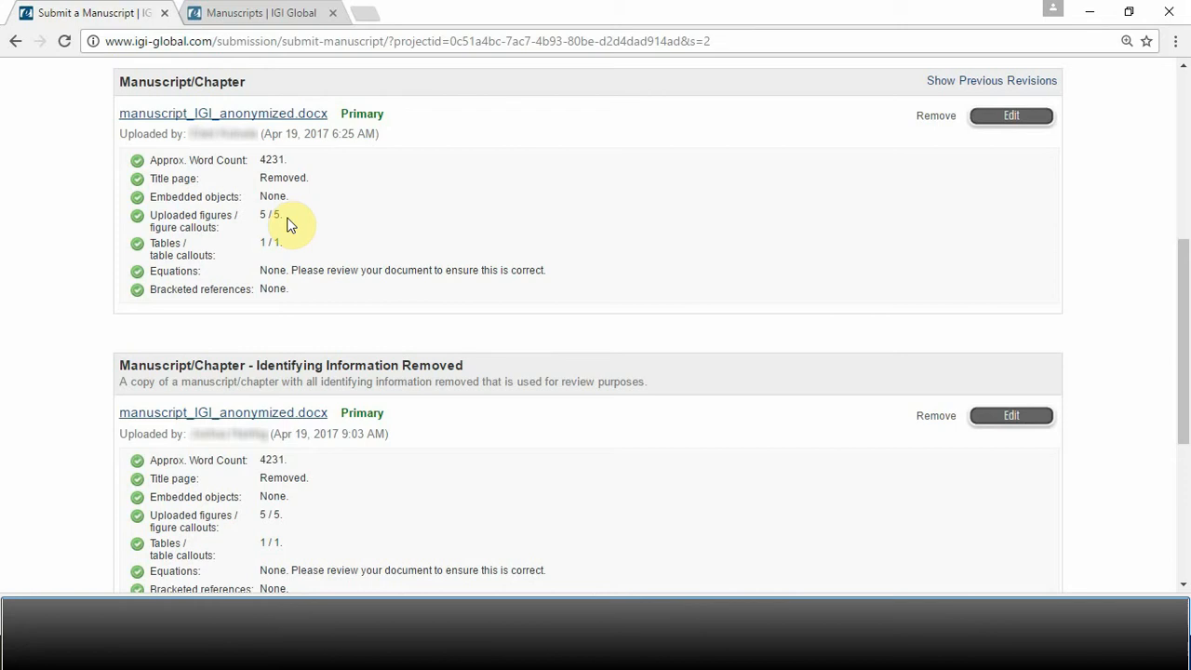
{"action": "mouse_move", "coordinate": [286, 247]}
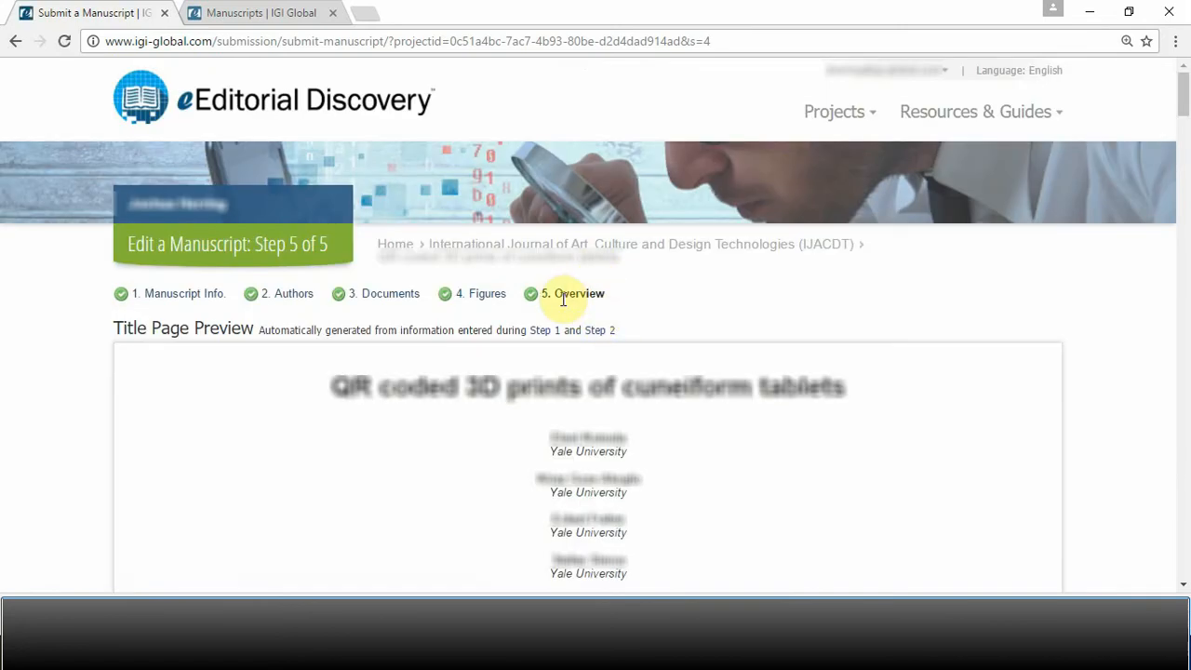
Scroll the Overview through the Authors, Files and Figures sections with completed actions and checks.
{"action": "scroll", "scroll_direction": "down", "scroll_amount": 3}
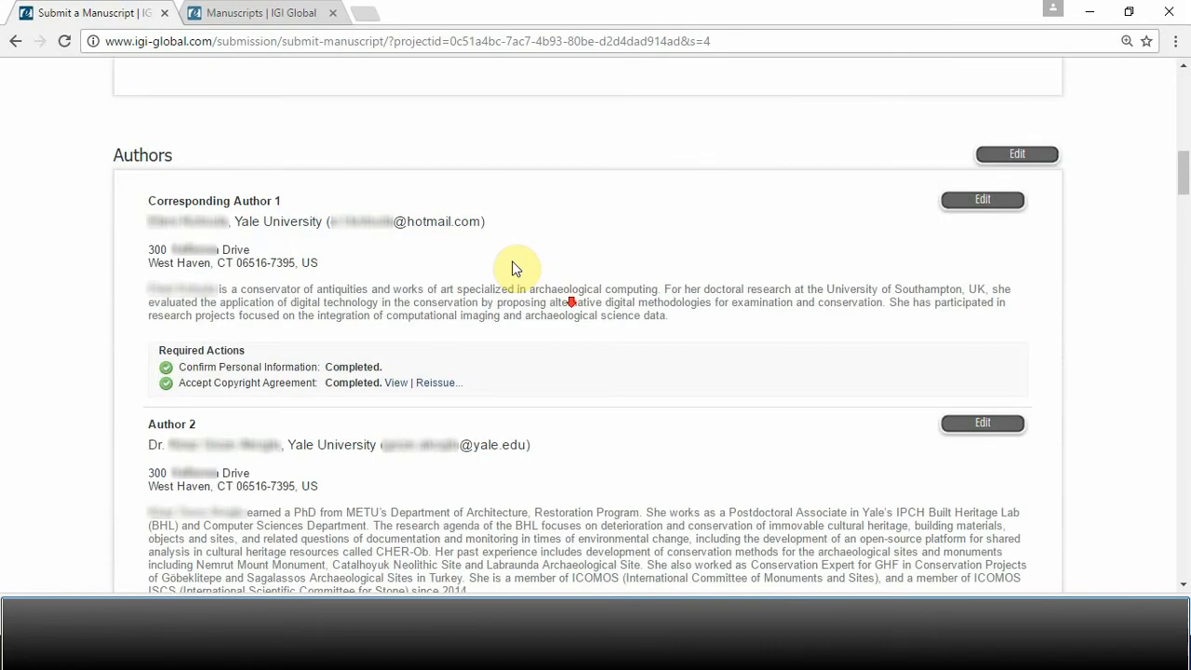
{"action": "mouse_move", "coordinate": [240, 220]}
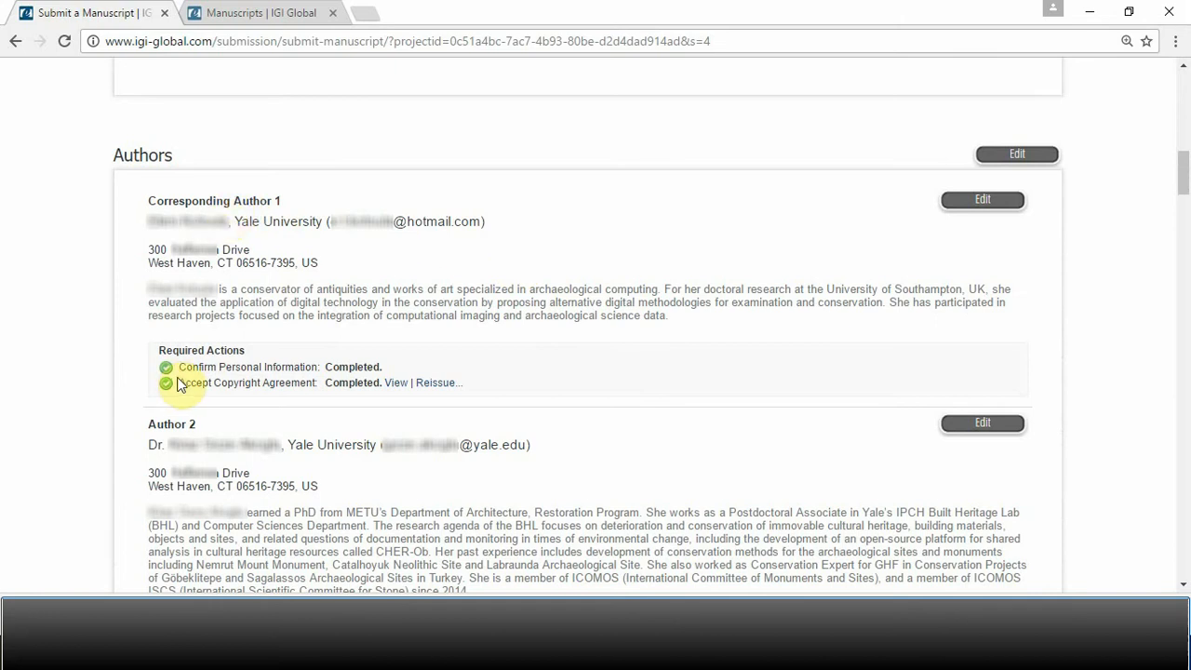
{"action": "mouse_move", "coordinate": [67, 259]}
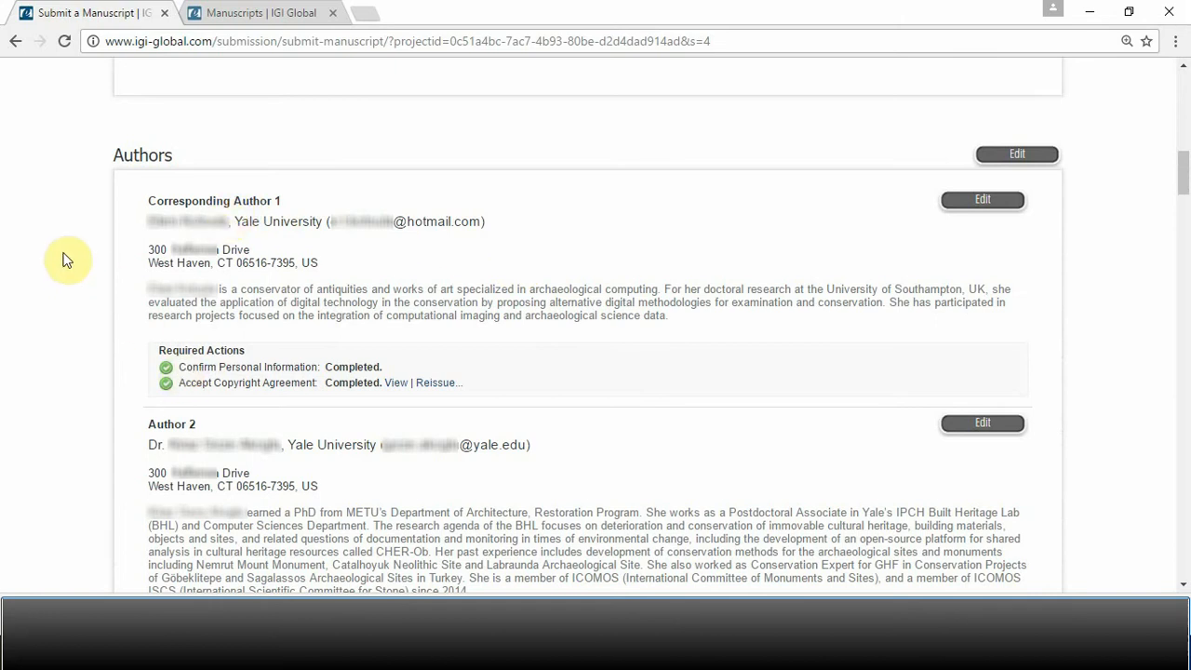
{"action": "scroll", "scroll_direction": "down", "scroll_amount": 3}
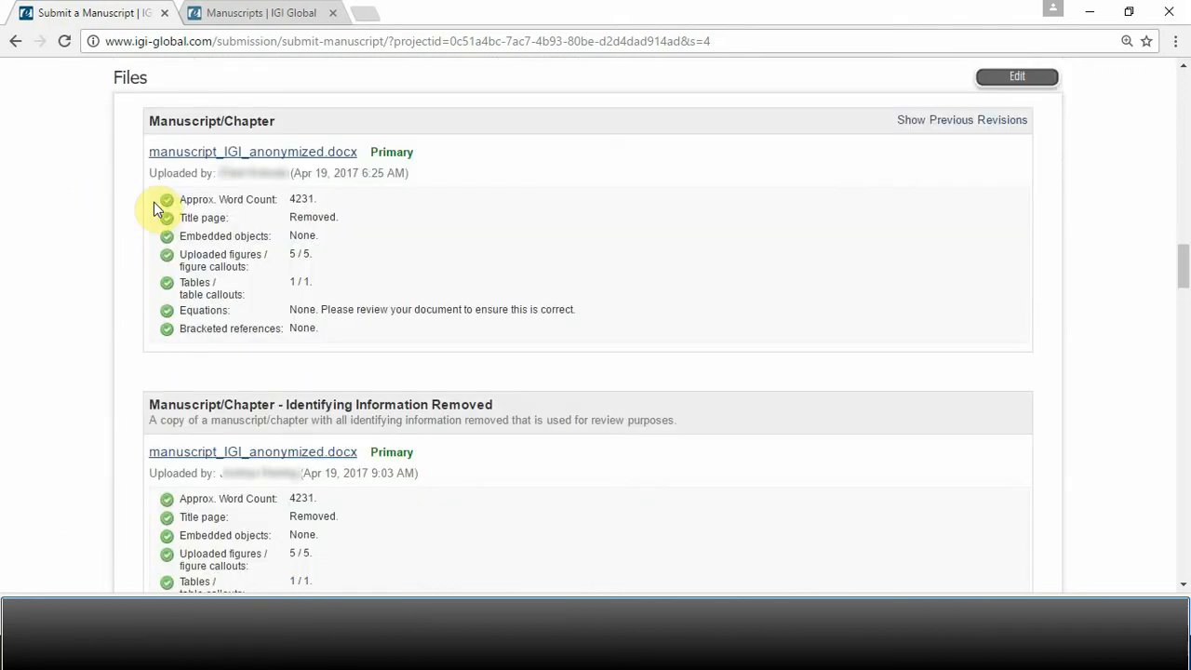
{"action": "scroll", "scroll_direction": "down", "scroll_amount": 3}
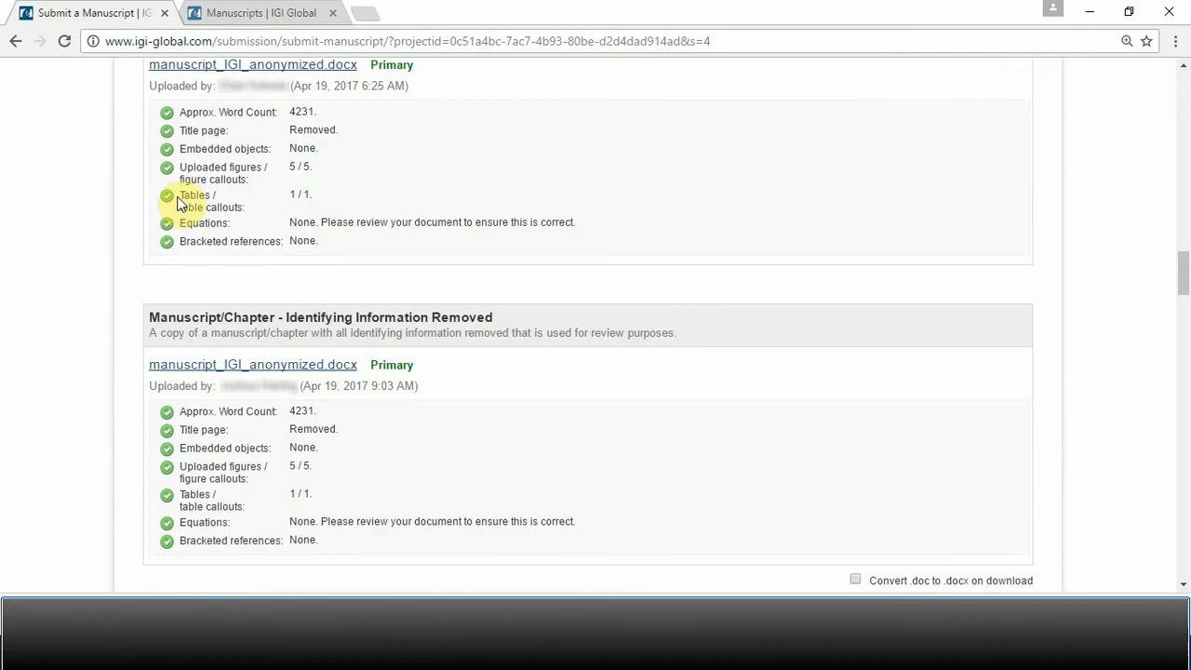
{"action": "scroll", "scroll_direction": "down", "scroll_amount": 3}
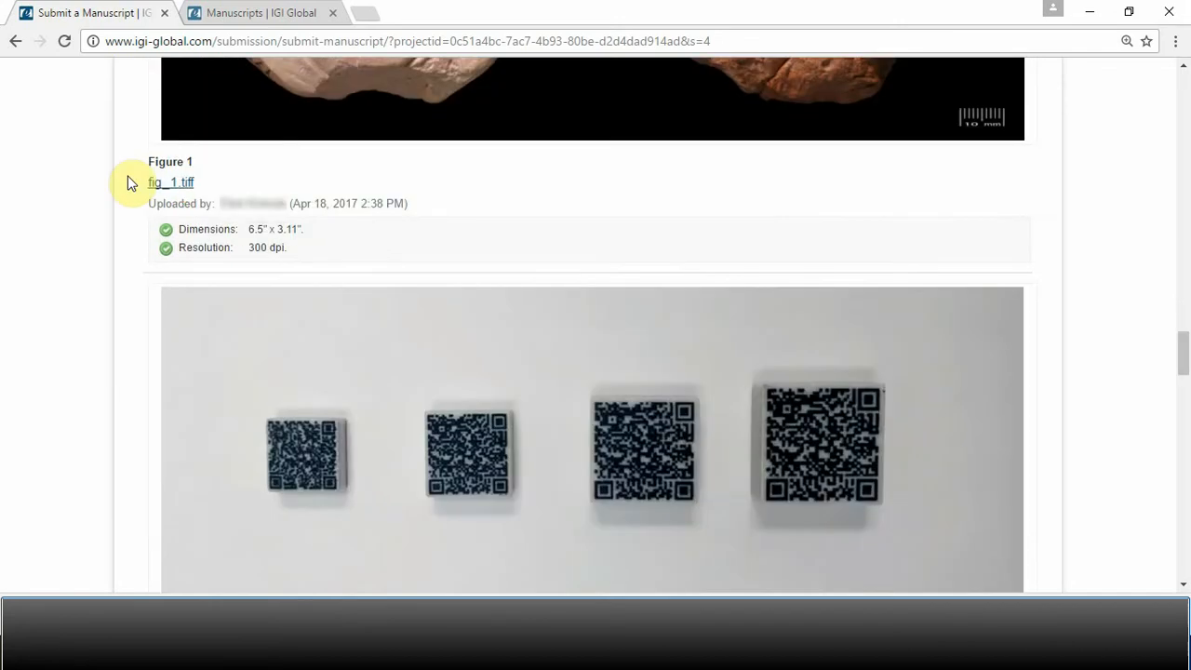
{"action": "scroll", "scroll_direction": "down", "scroll_amount": 3}
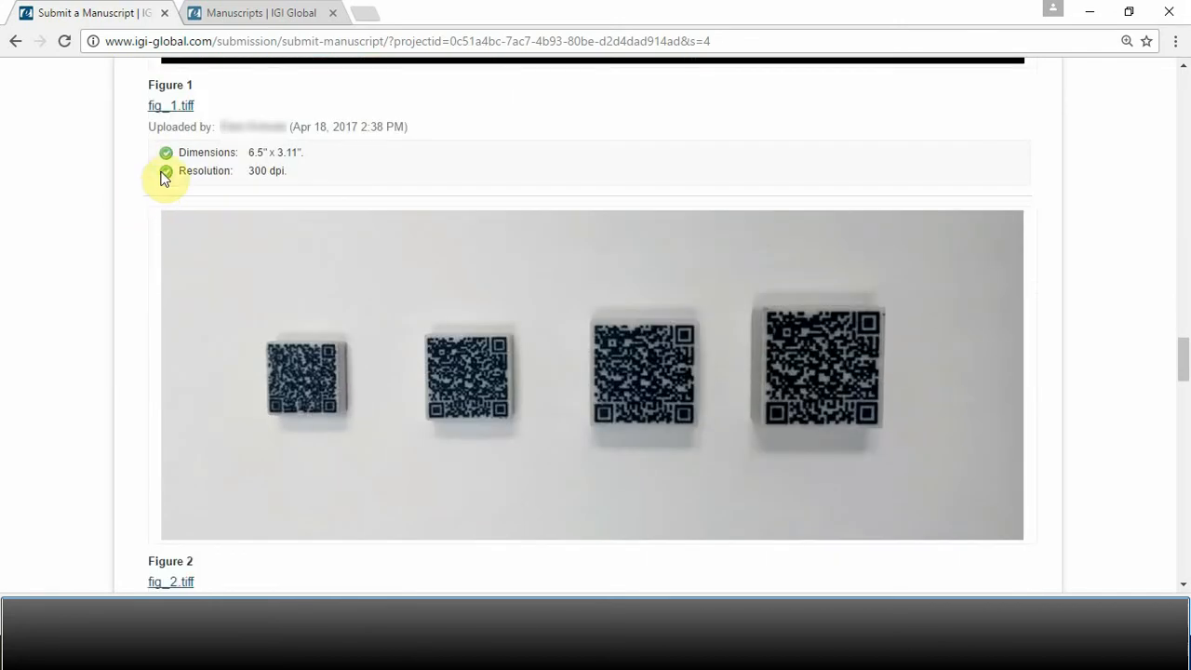
{"action": "scroll", "scroll_direction": "down", "scroll_amount": 3}
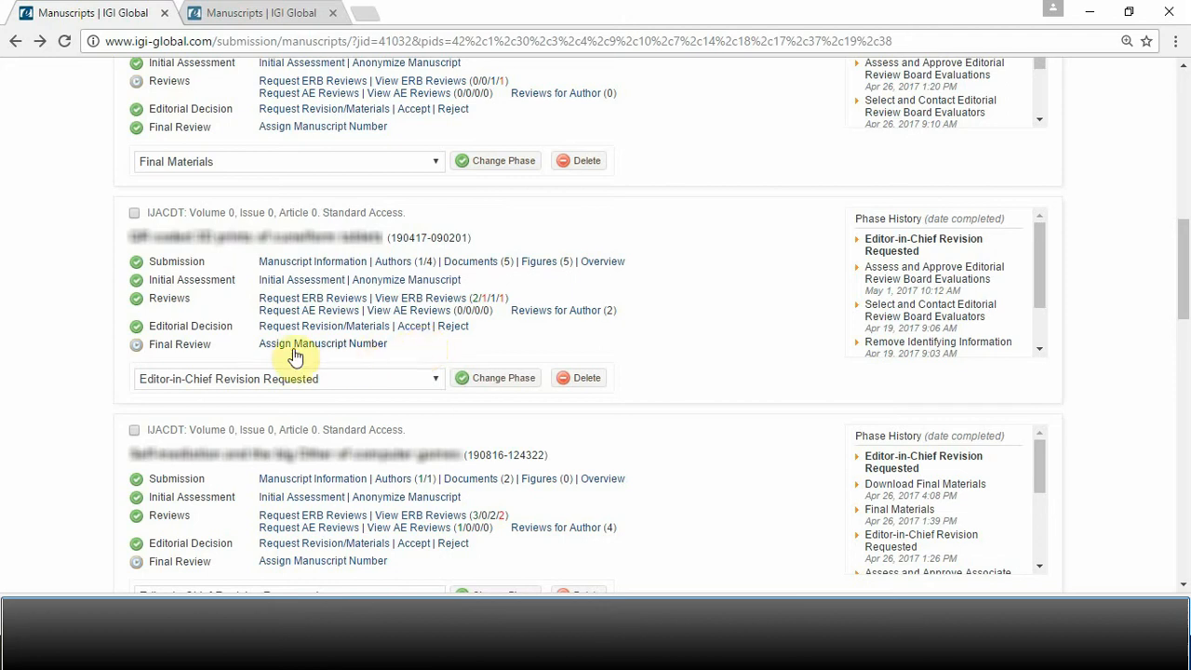
{"action": "mouse_move", "coordinate": [323, 344]}
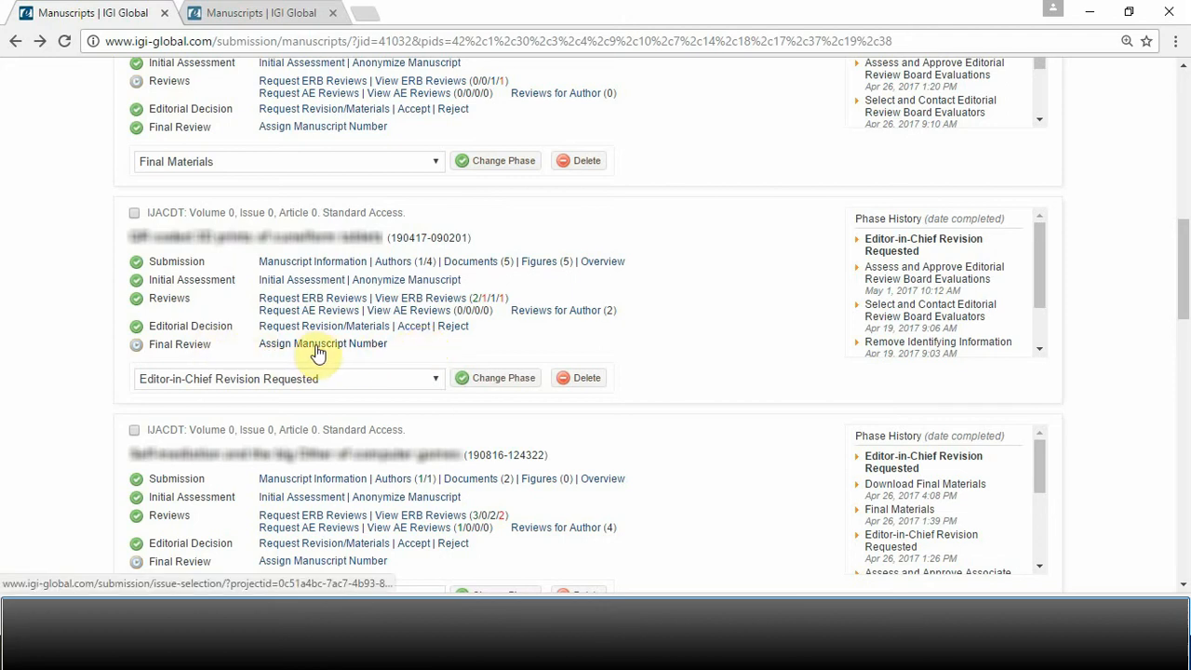
Open Assign Manuscript Number for the cuneiform tablets manuscript to reach Issue Selection.
{"action": "left_click", "coordinate": [323, 343]}
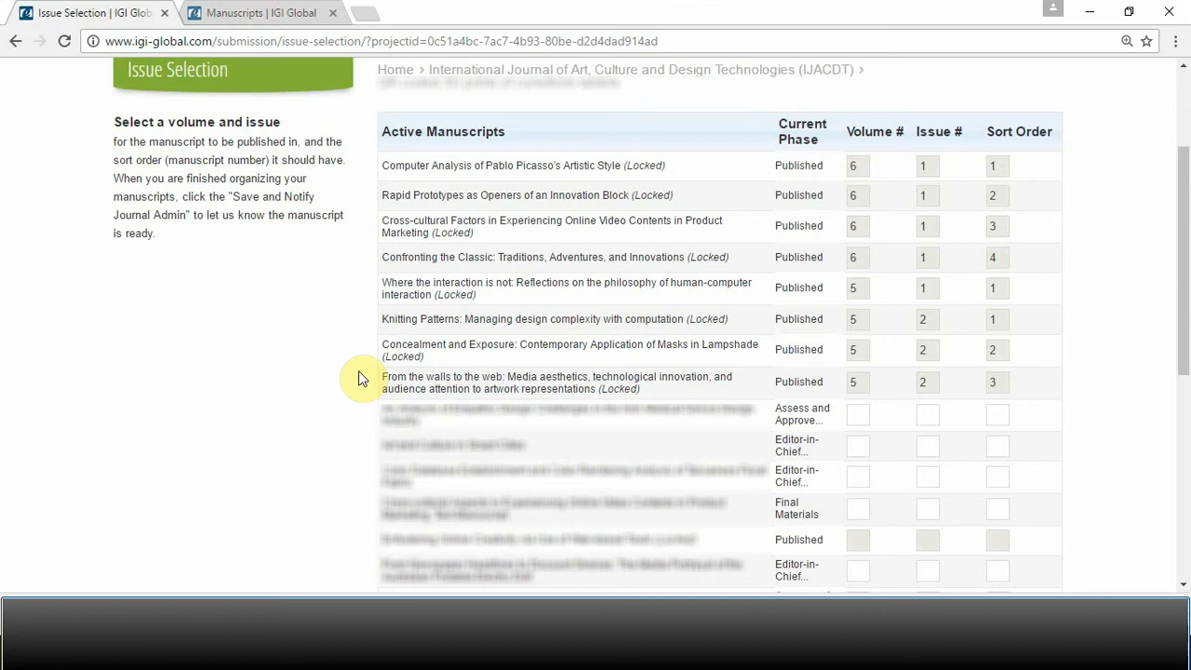
{"action": "mouse_move", "coordinate": [361, 377]}
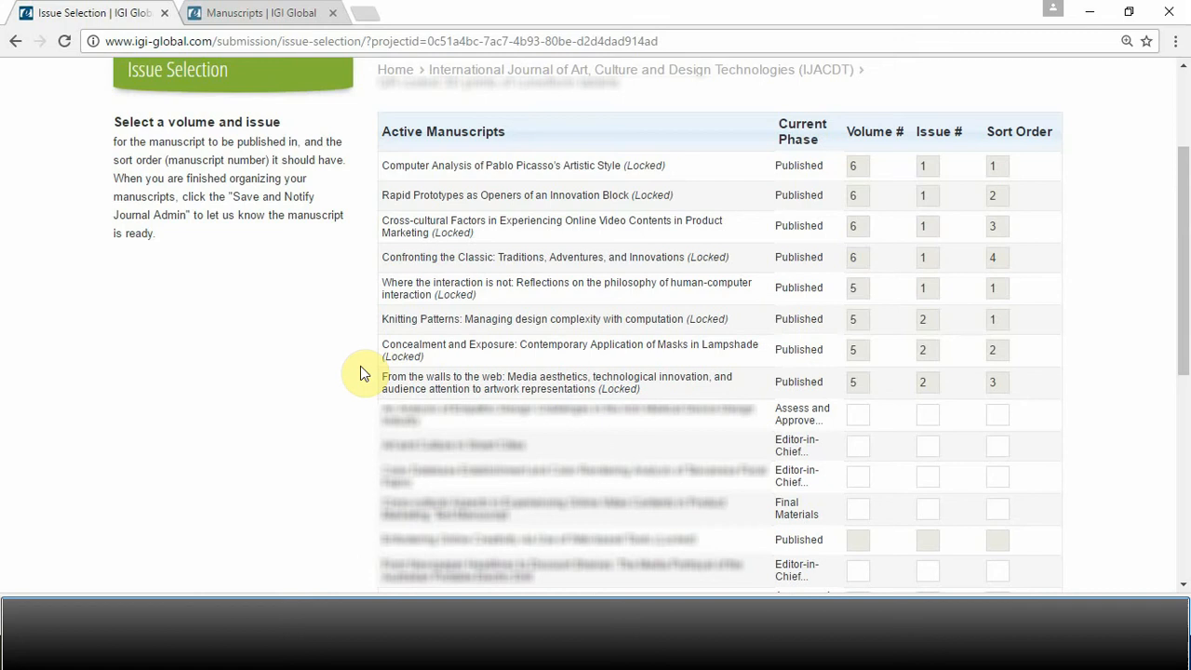
Enter volume 7, issue 2 and sort order 3 for the QR coded 3D prints of cuneiform tablets manuscript.
{"action": "scroll", "scroll_direction": "down", "scroll_amount": 3}
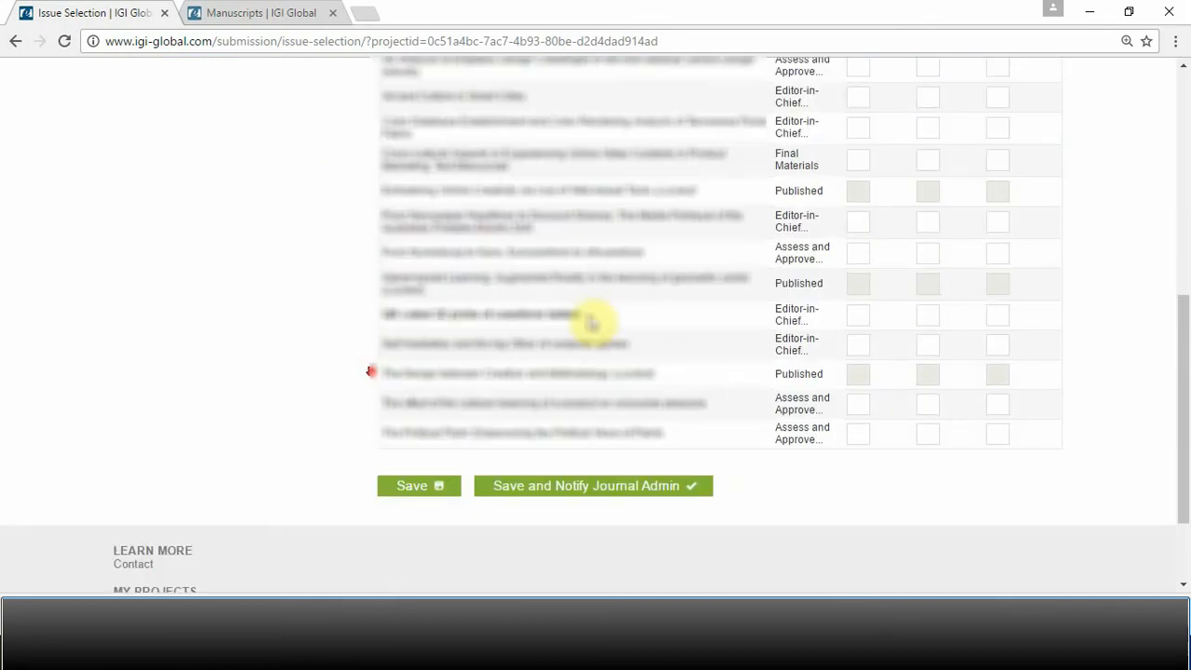
{"action": "mouse_move", "coordinate": [845, 320]}
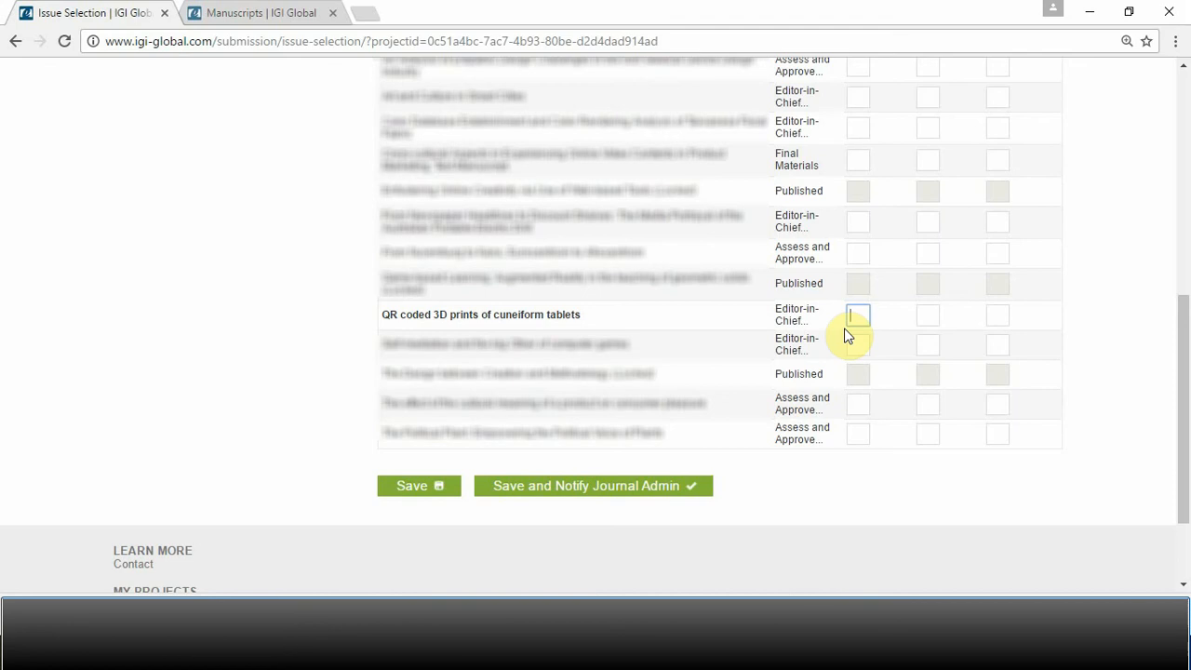
{"action": "type", "text": "1"}
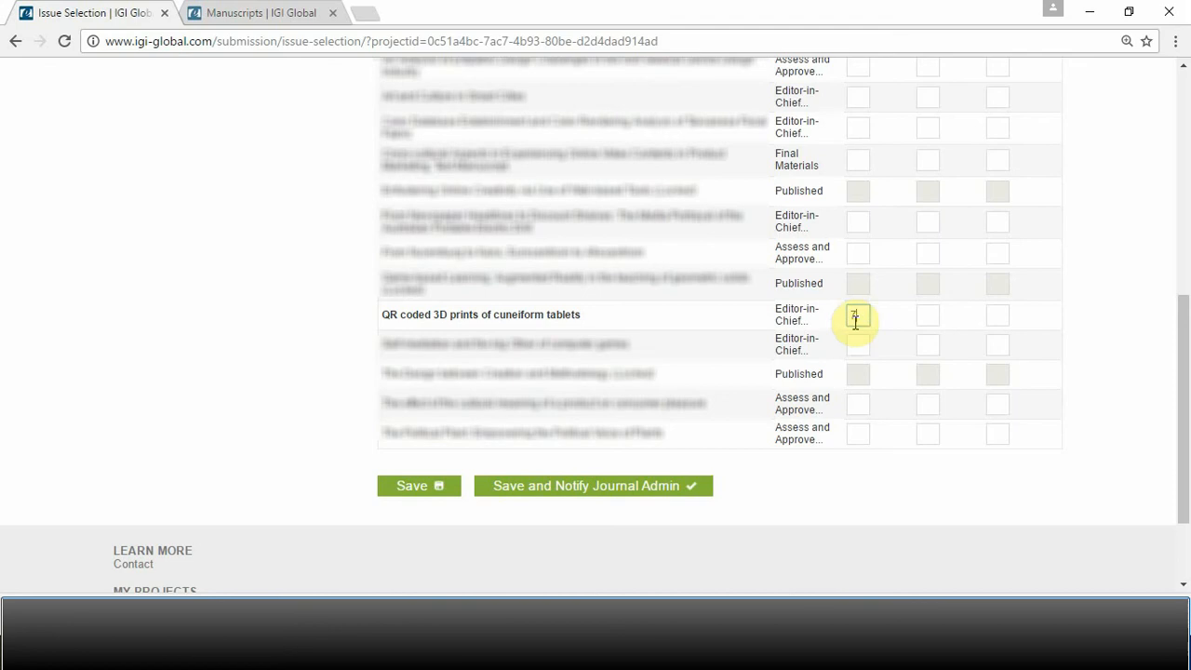
{"action": "type", "text": "7"}
{"action": "left_click", "coordinate": [997, 316]}
{"action": "type", "text": "3"}
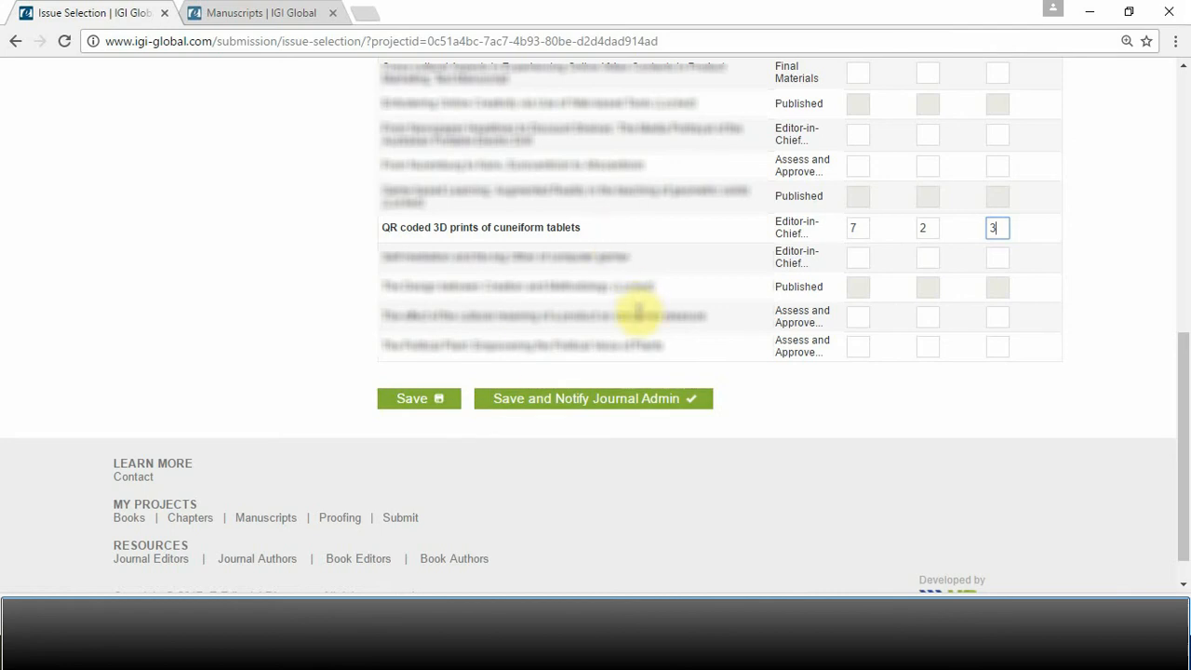
{"action": "mouse_move", "coordinate": [1075, 342]}
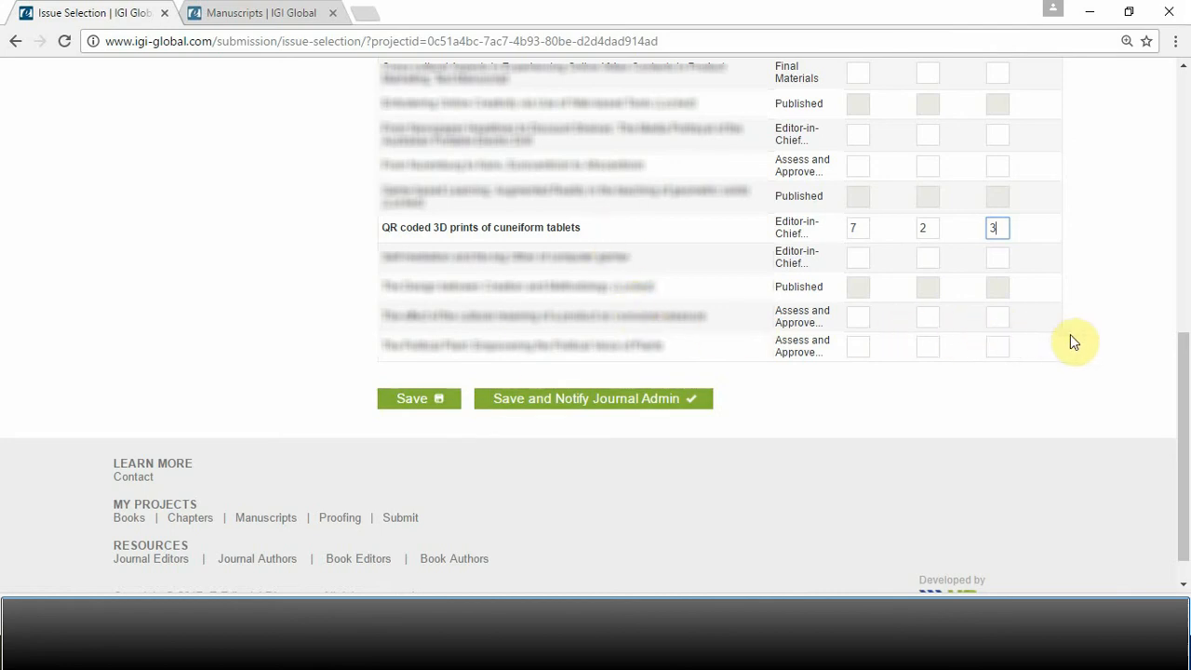
{"action": "mouse_move", "coordinate": [593, 398]}
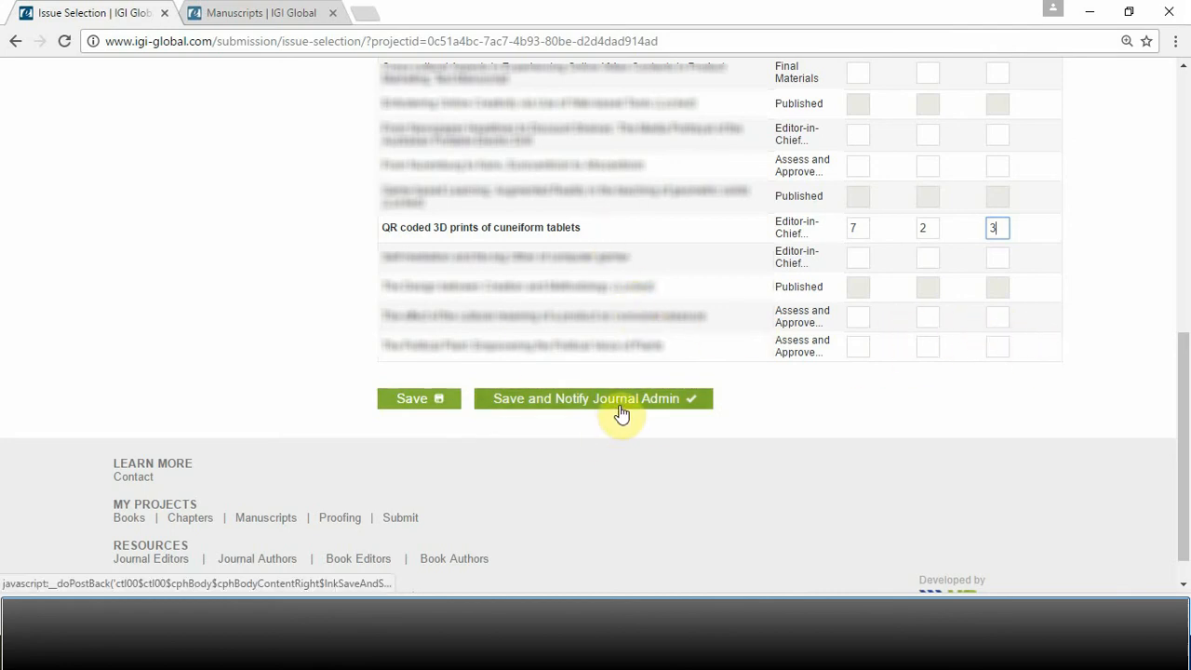